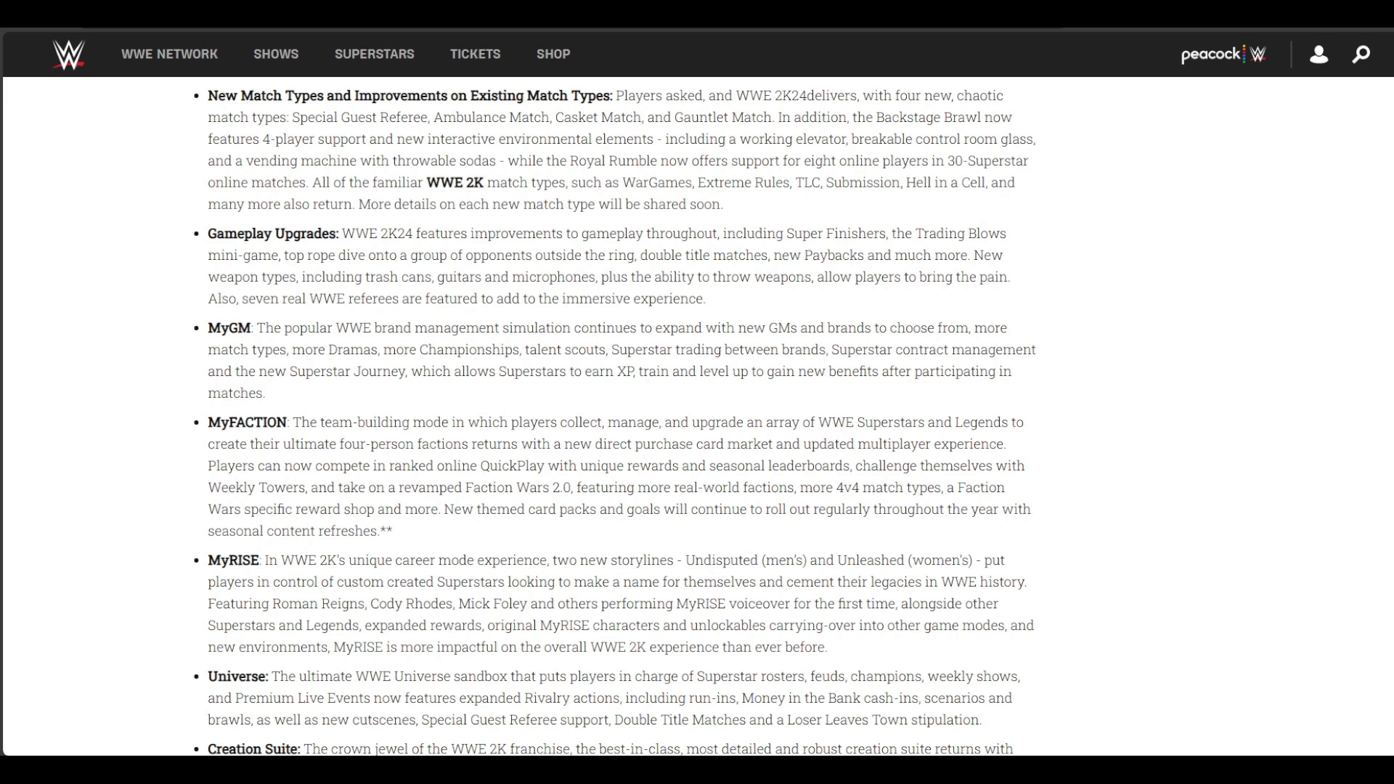
scroll(down, 3)
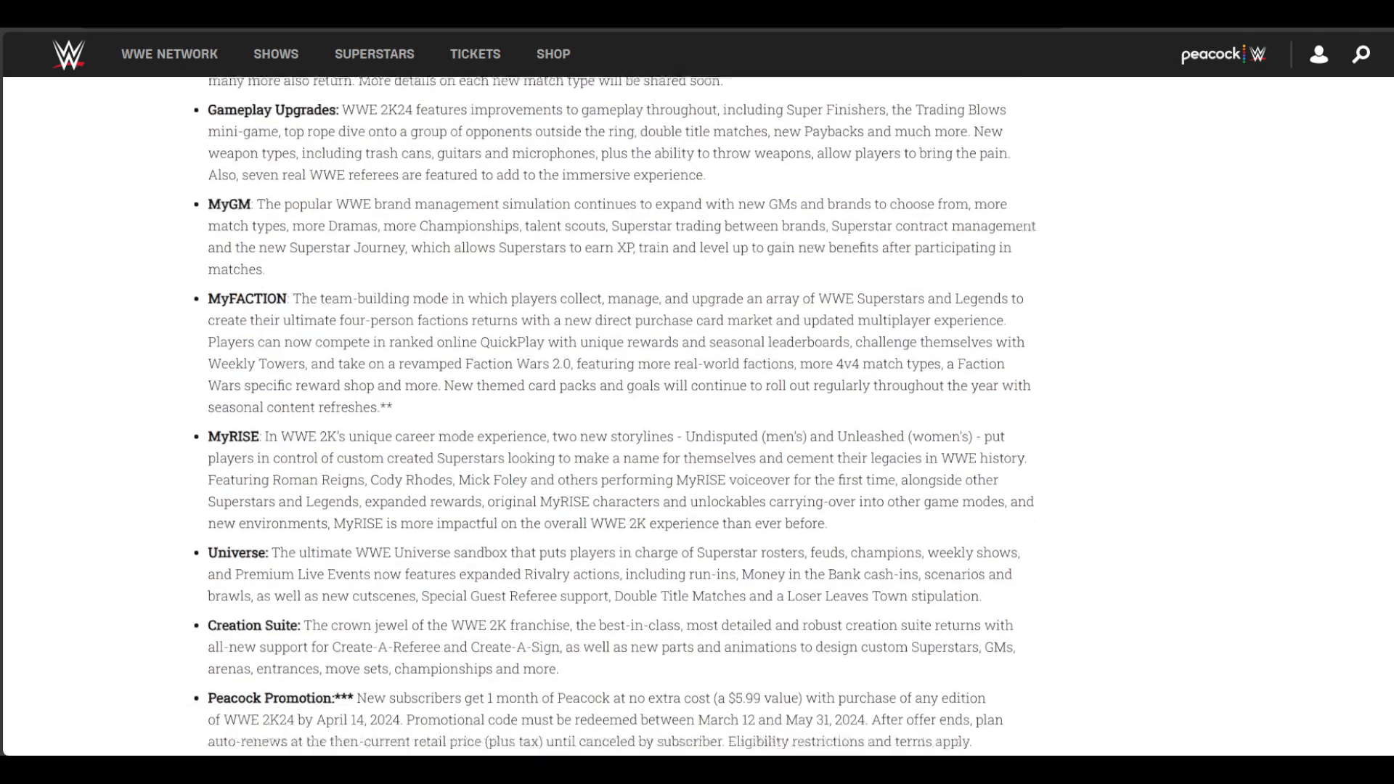
scroll(down, 3)
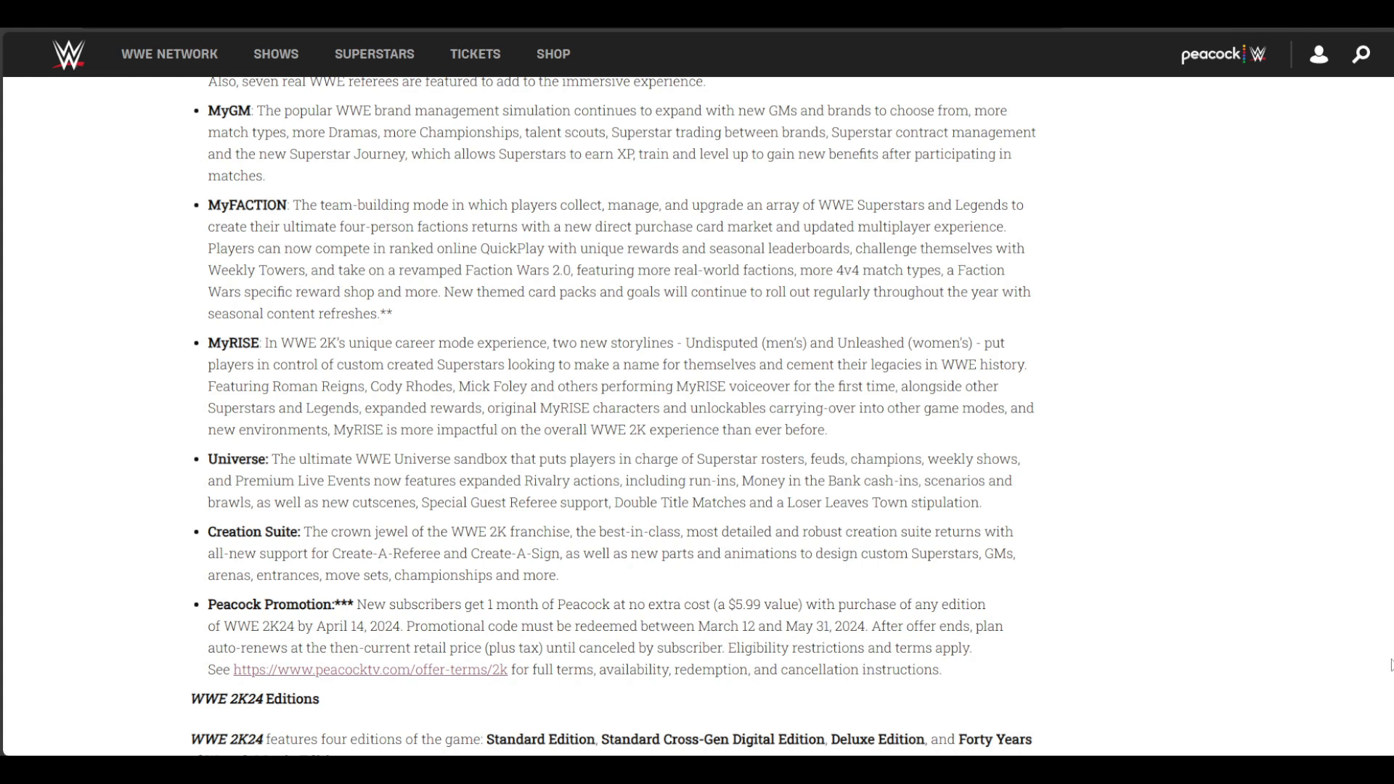
scroll(down, 3)
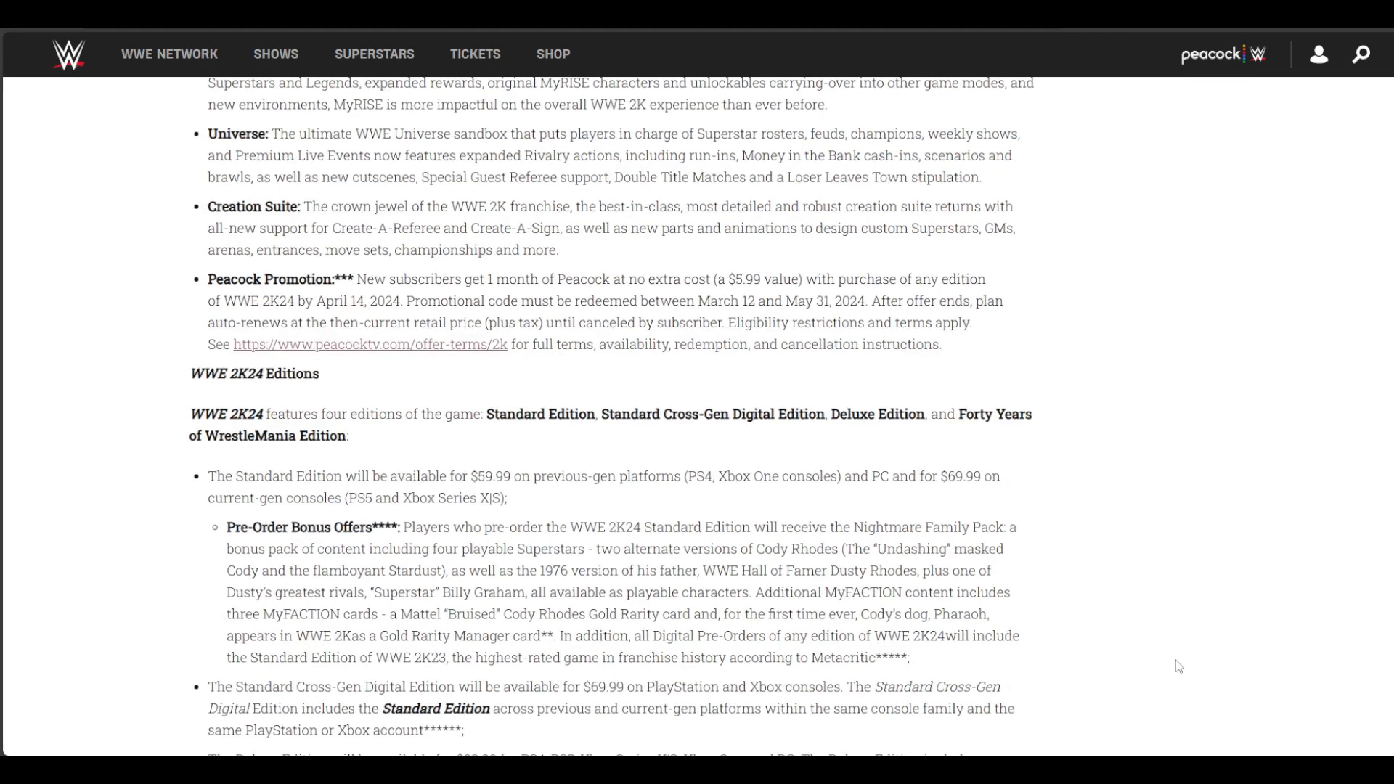
scroll(down, 3)
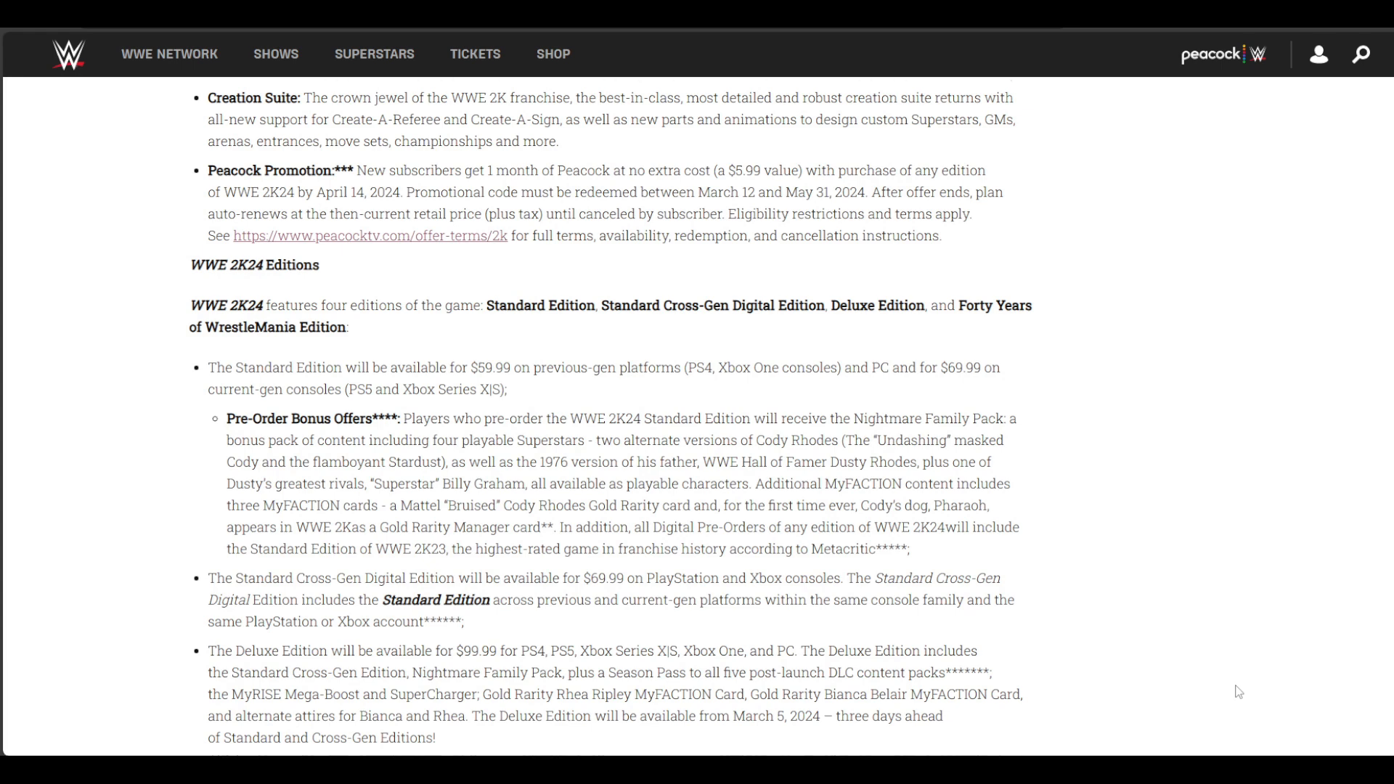
scroll(down, 3)
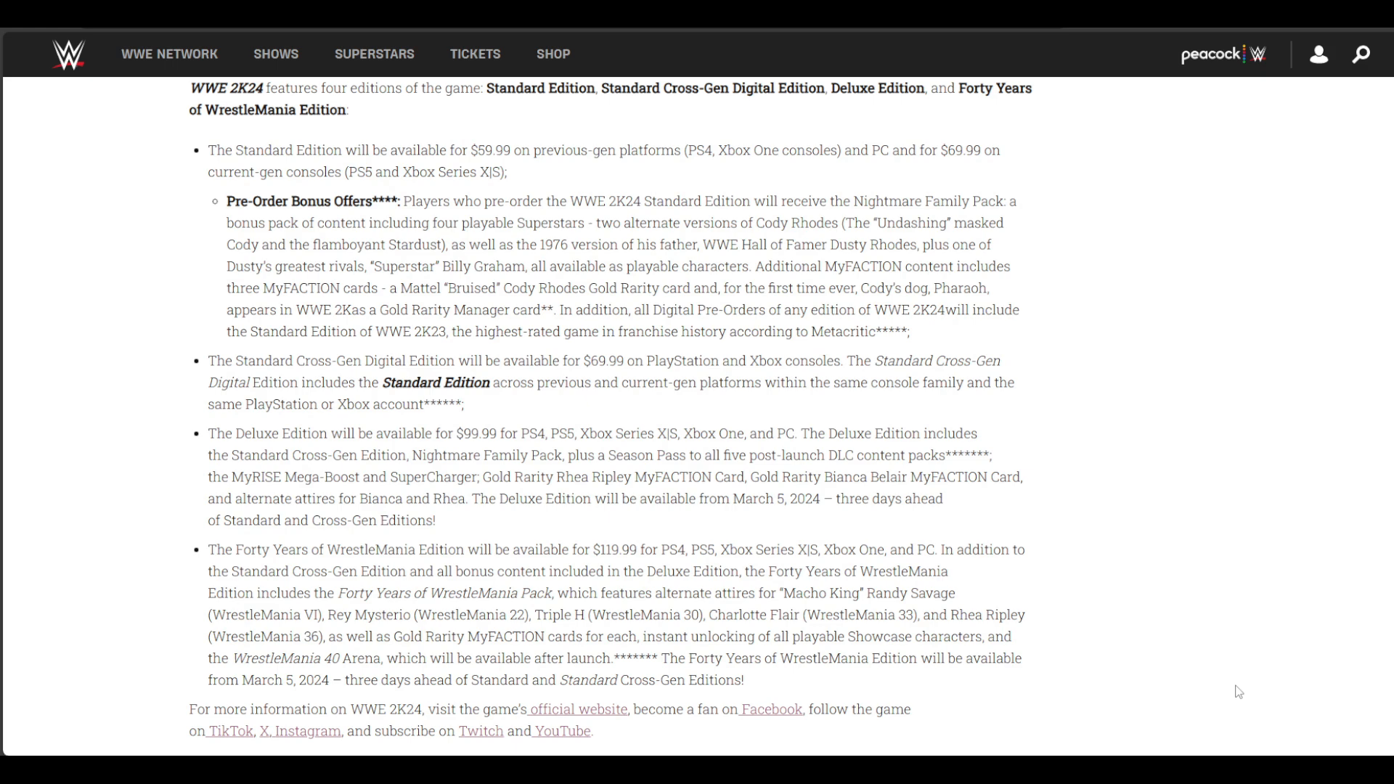
scroll(down, 3)
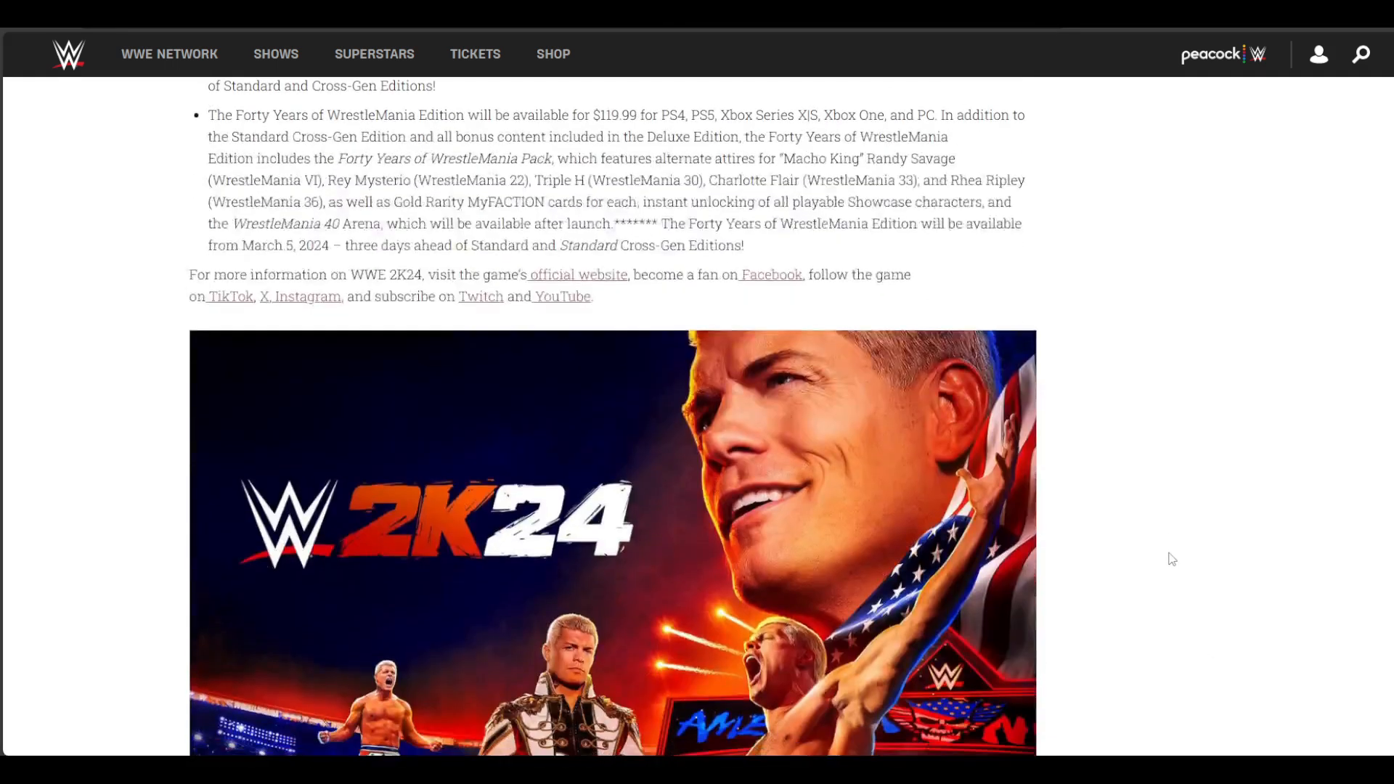
scroll(down, 3)
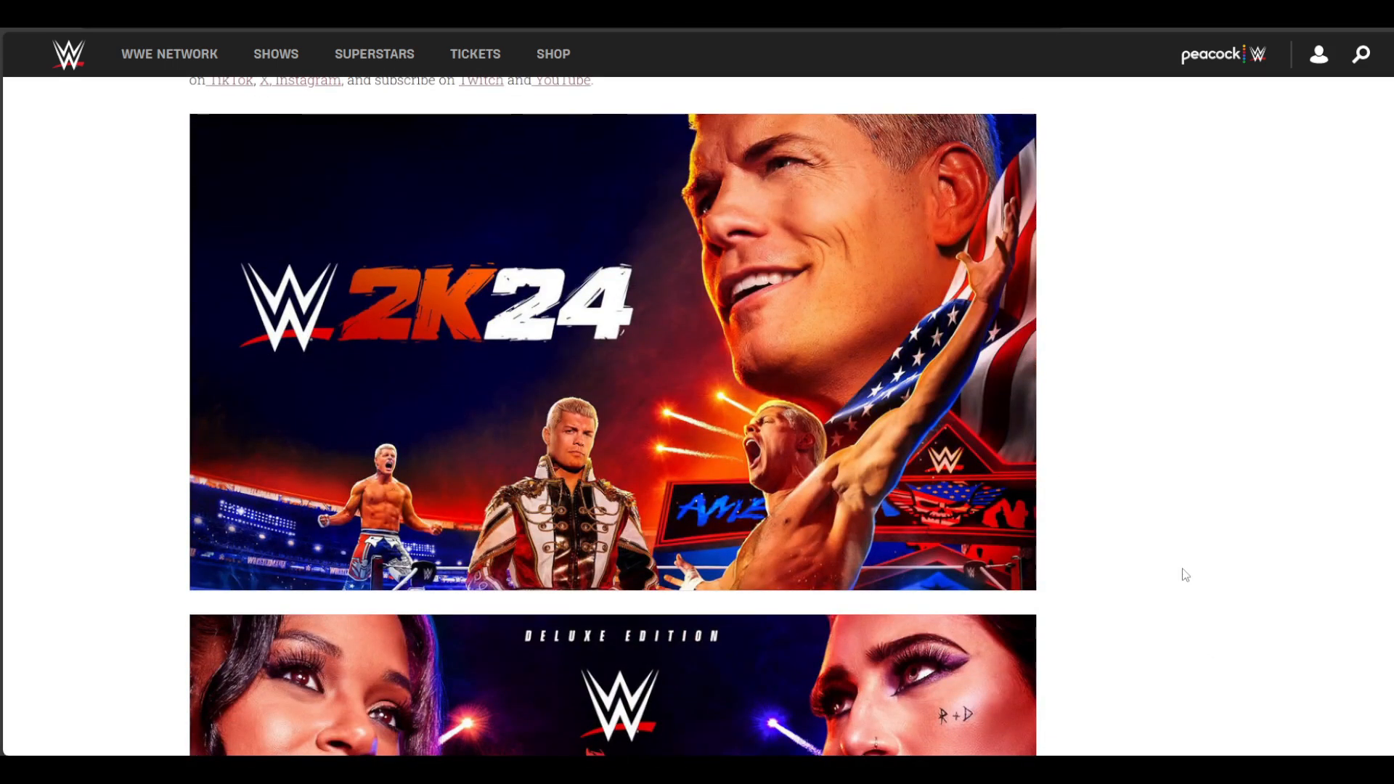
scroll(down, 3)
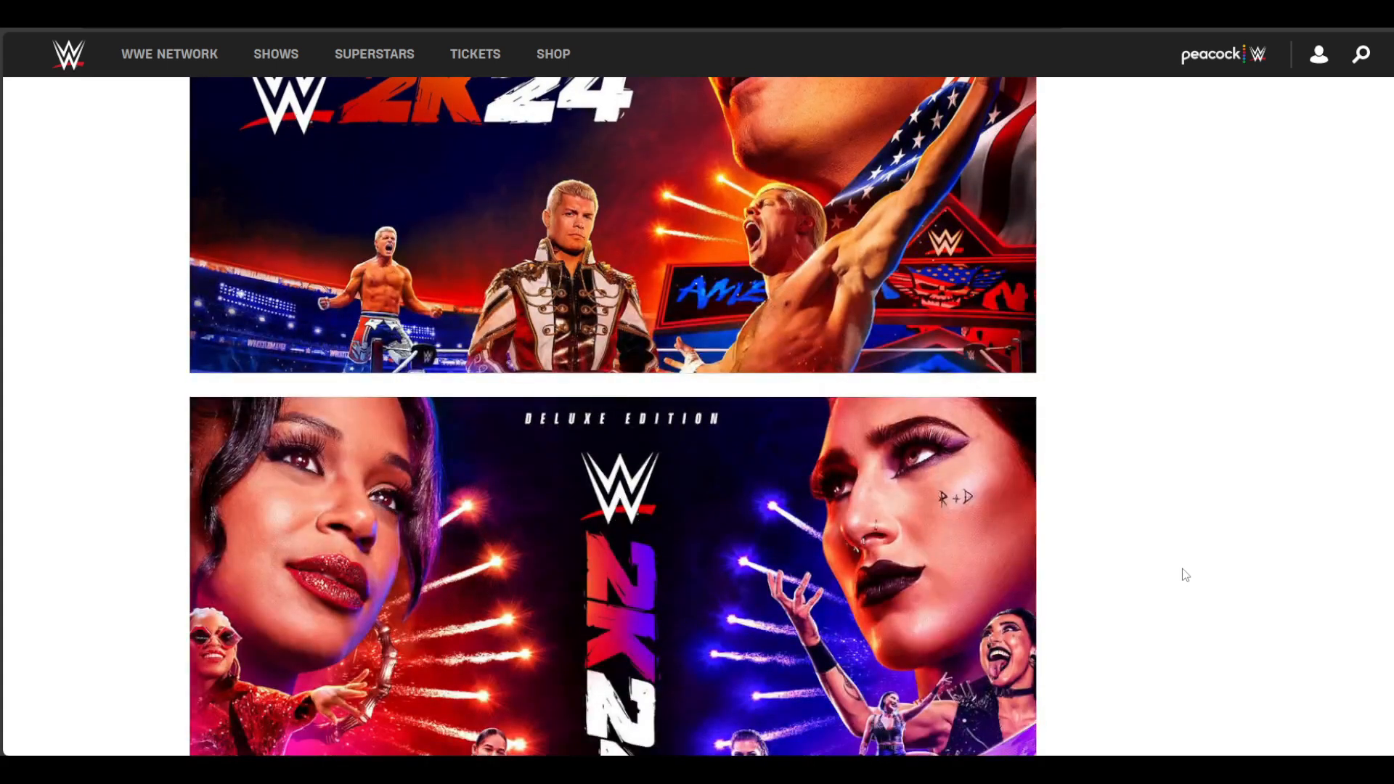
scroll(down, 3)
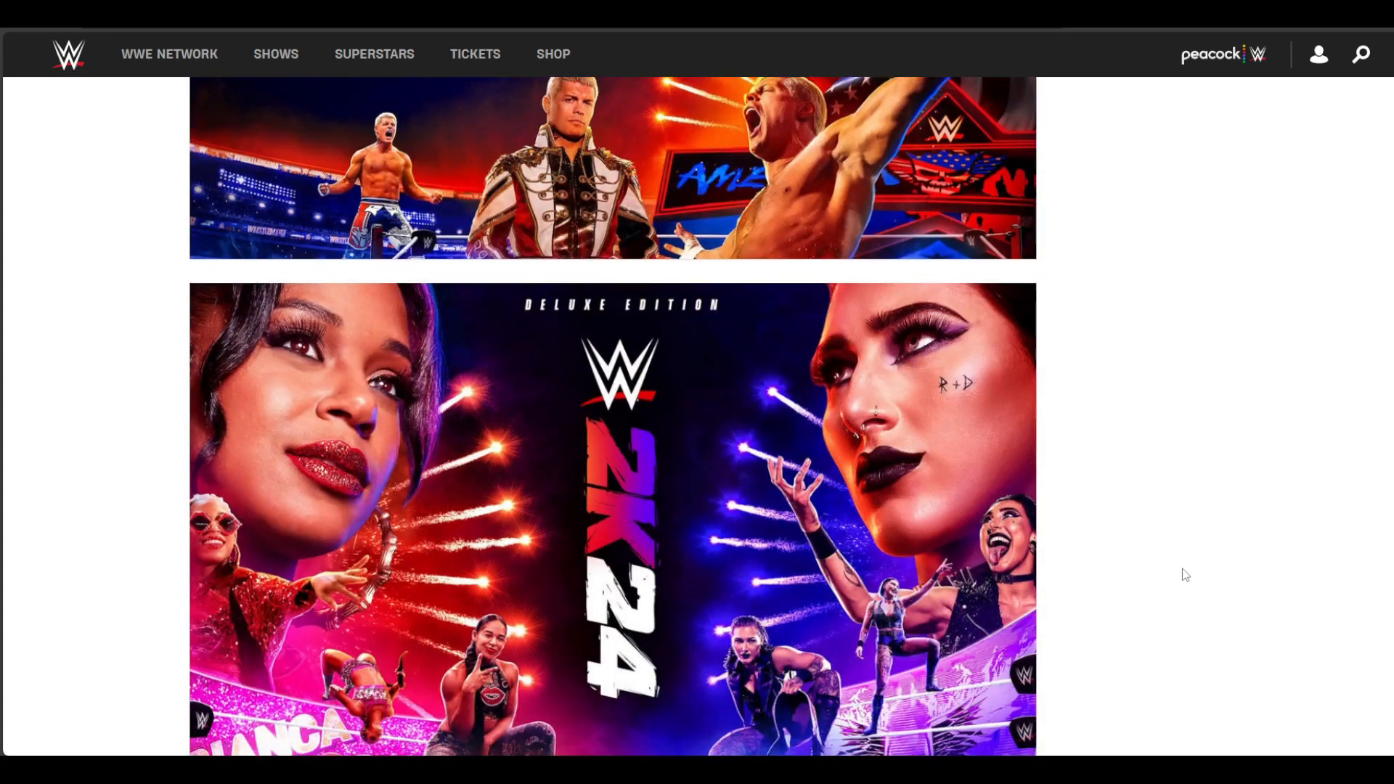
scroll(down, 3)
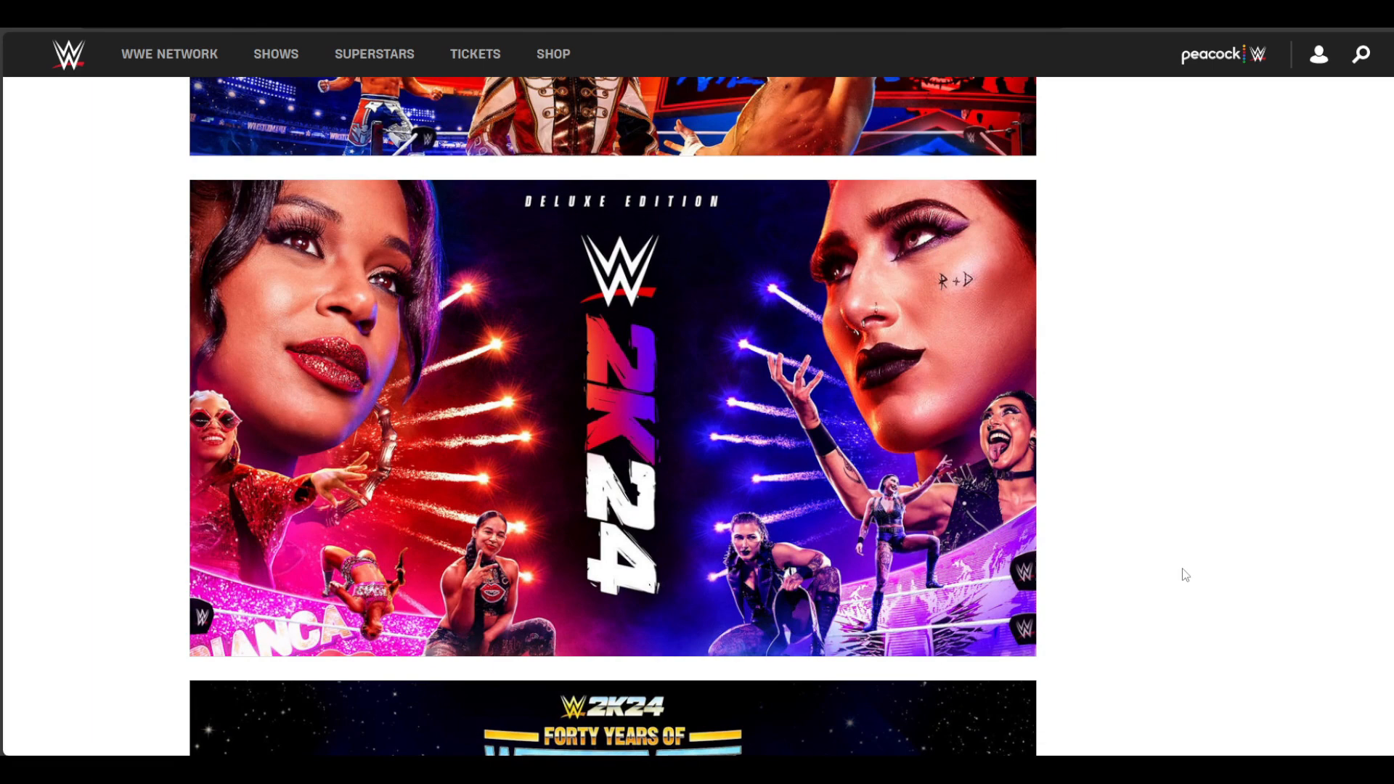
scroll(down, 3)
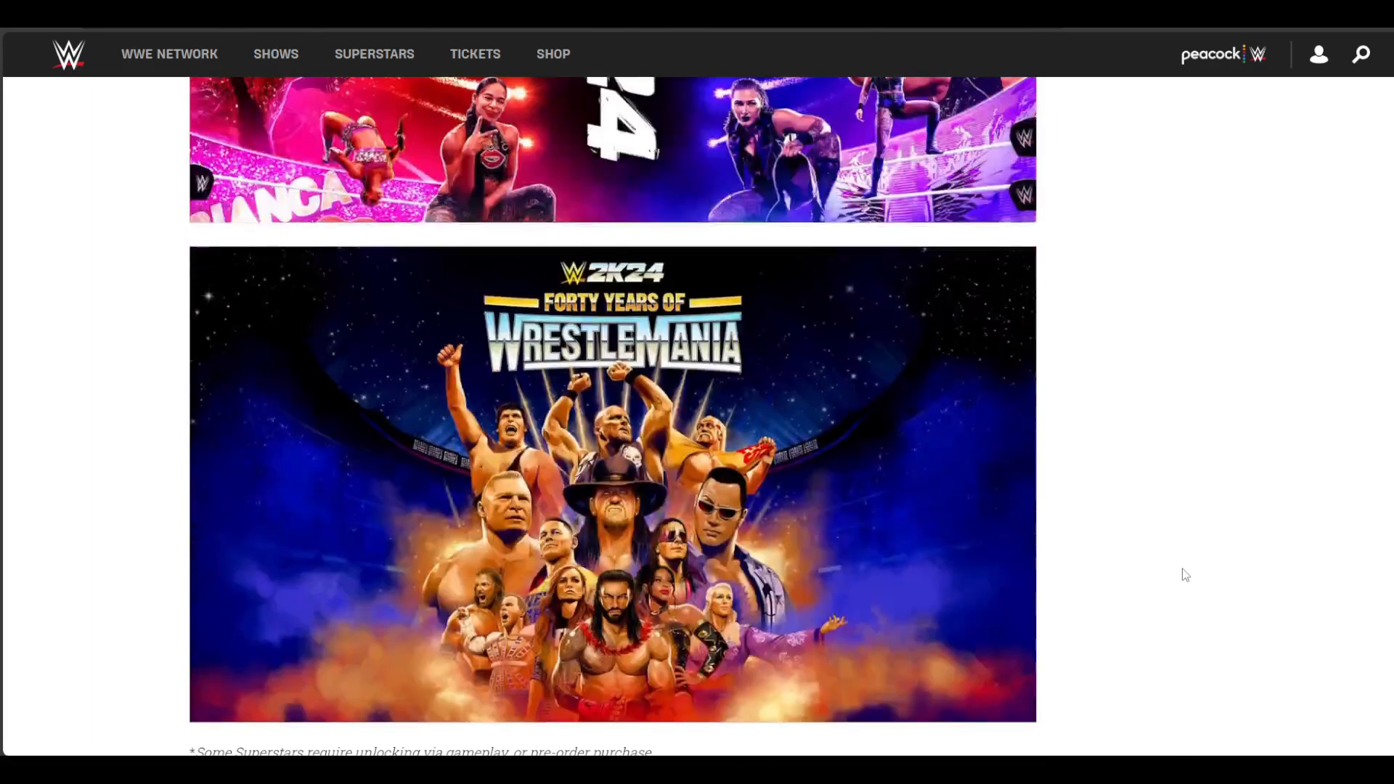